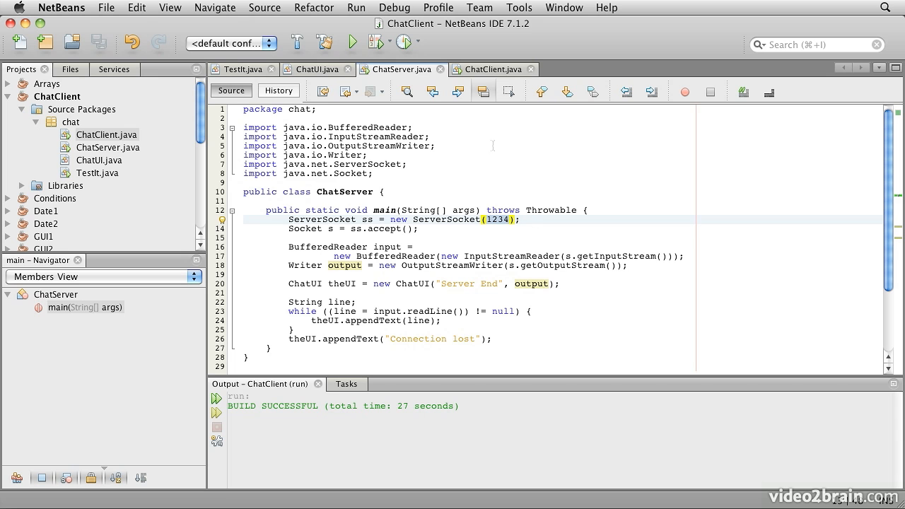
# Review the server's connection-accepting line in ChatServer.java, then return to the ChatClient source.
pyautogui.click(511, 69)
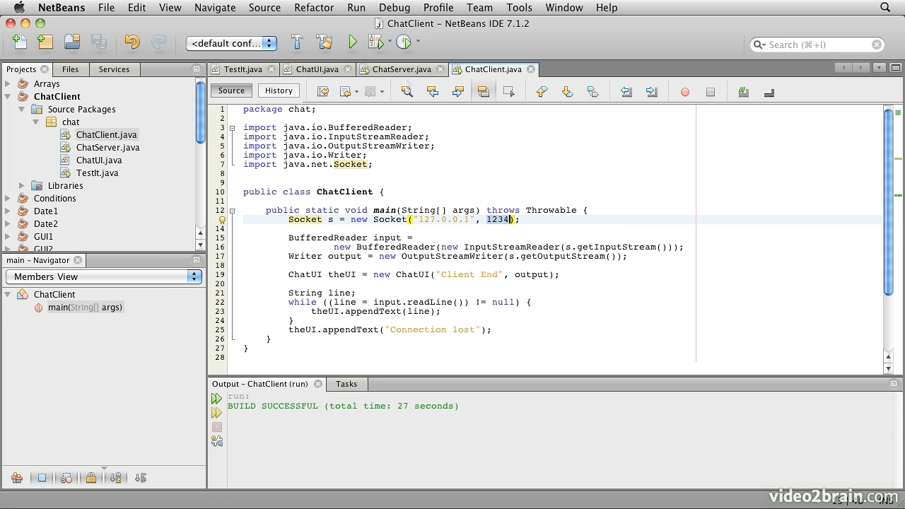
pyautogui.click(401, 70)
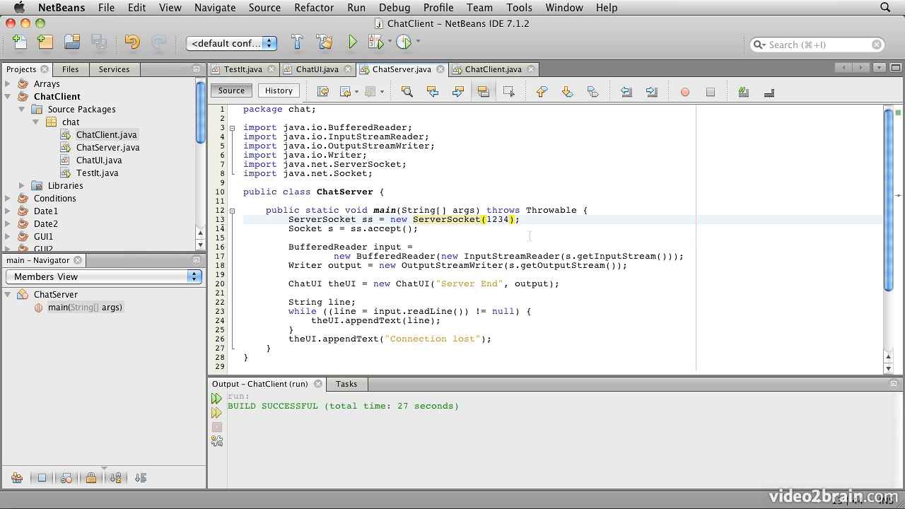
pyautogui.click(487, 219)
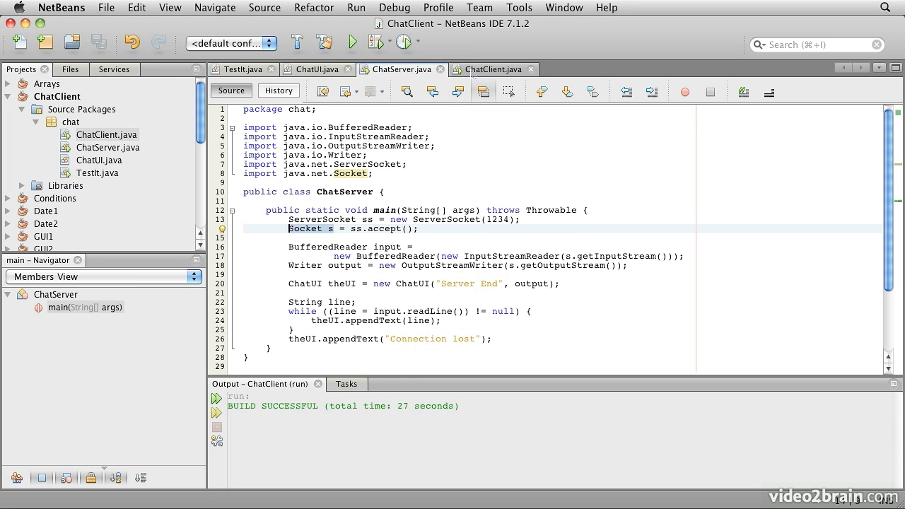
pyautogui.click(510, 68)
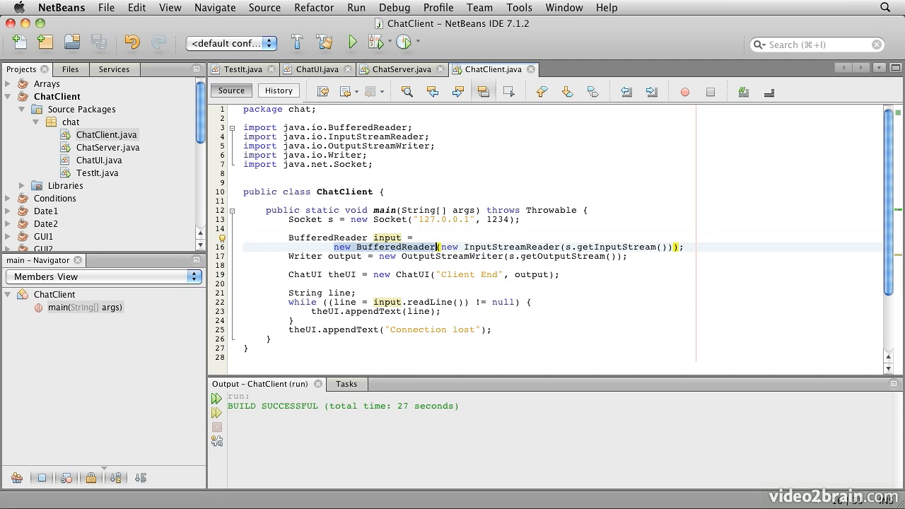
pyautogui.click(493, 246)
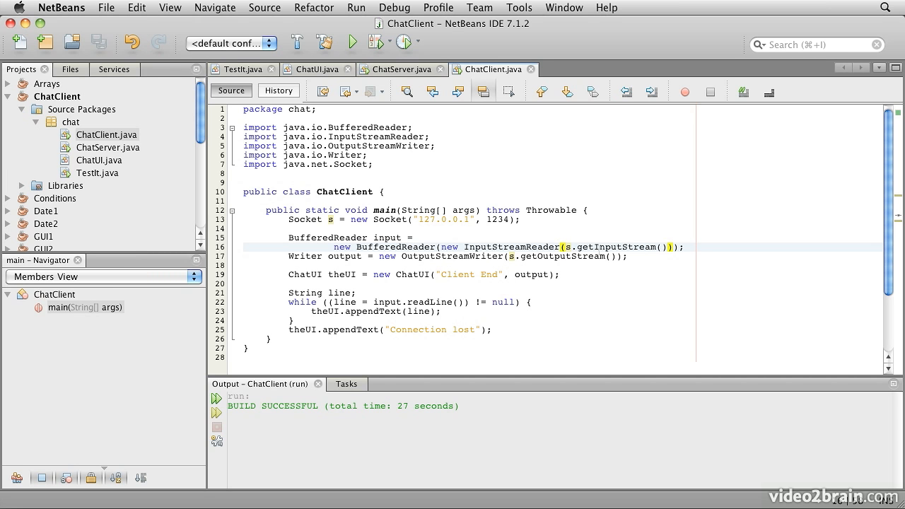
pyautogui.click(398, 70)
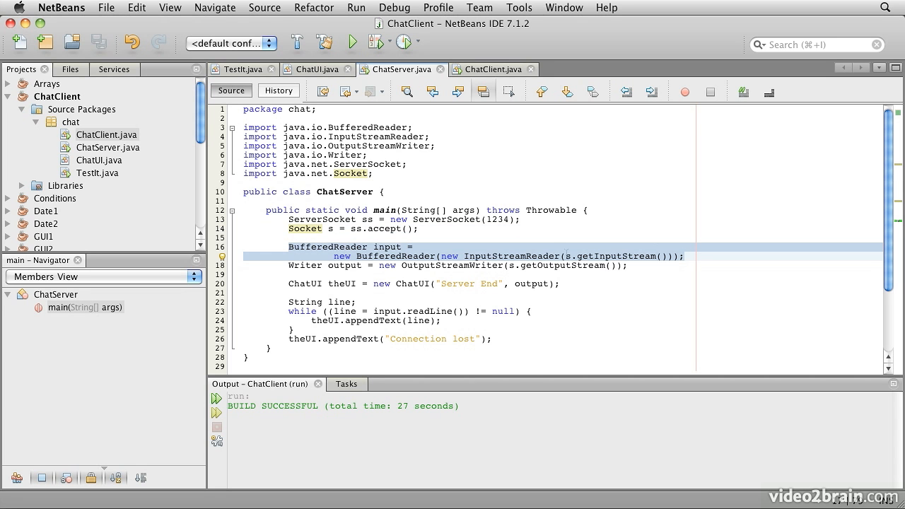
pyautogui.click(506, 67)
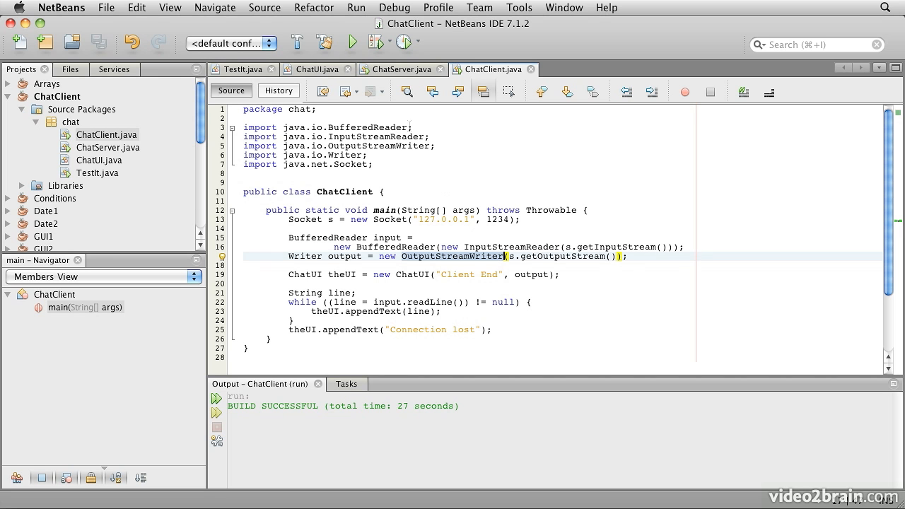
pyautogui.click(400, 70)
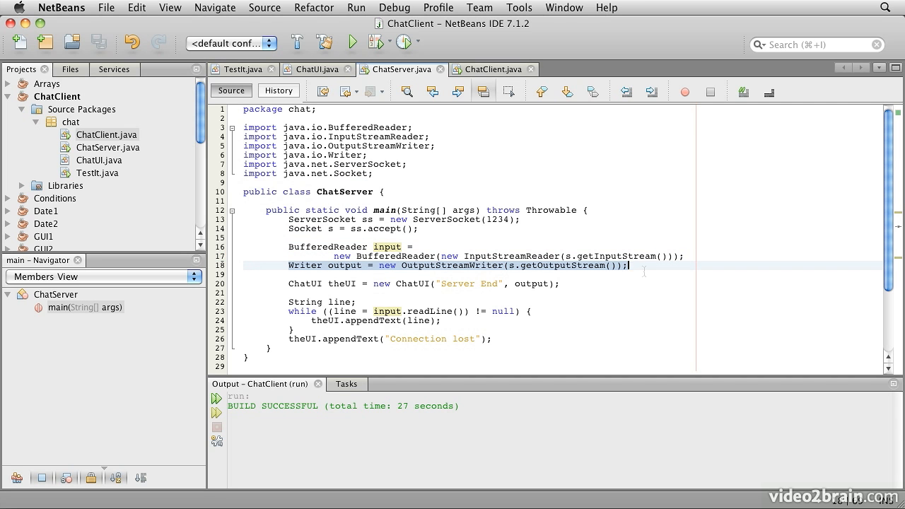
pyautogui.click(493, 67)
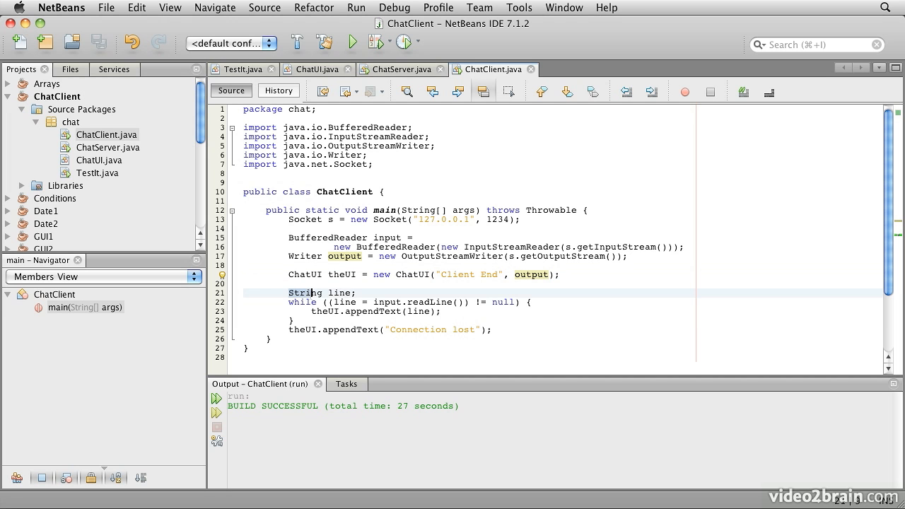
# Highlight the client's message-reading while loop and connection-lost line, then return to ChatServer.java.
pyautogui.moveTo(288, 302); pyautogui.dragTo(296, 320)
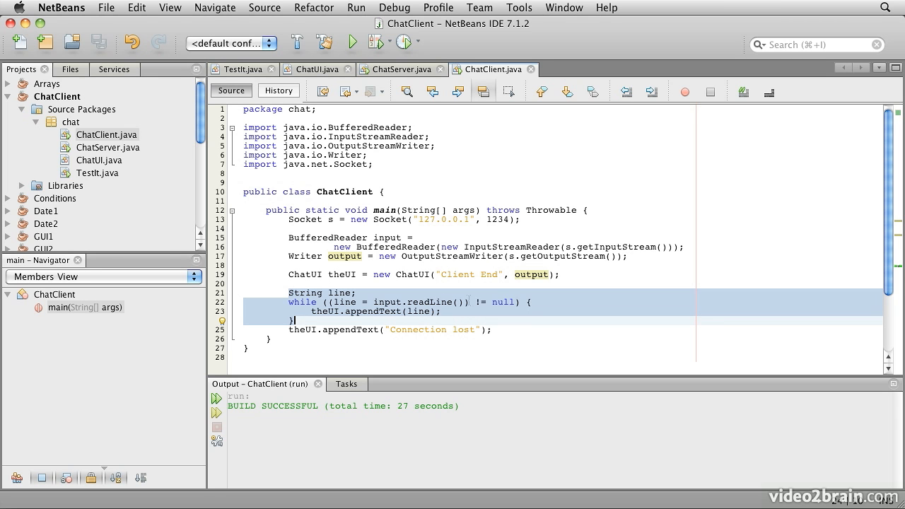
pyautogui.click(492, 303)
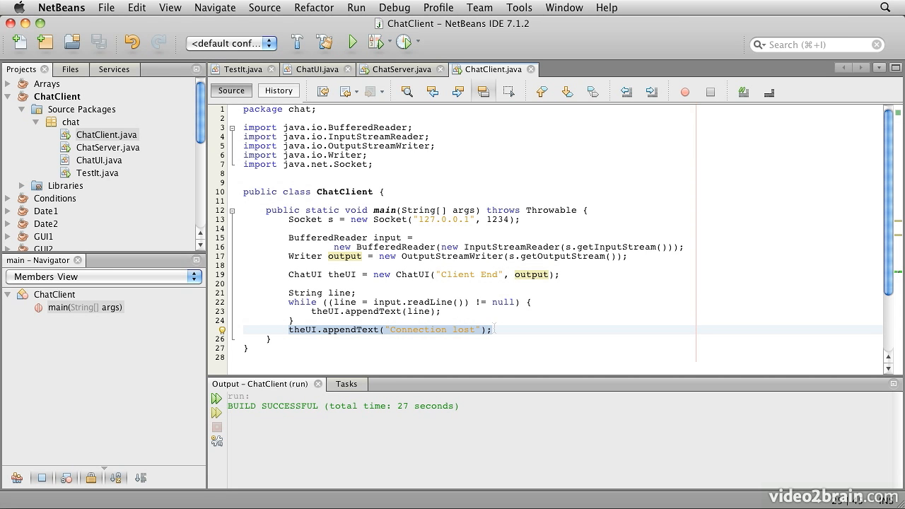
pyautogui.click(405, 69)
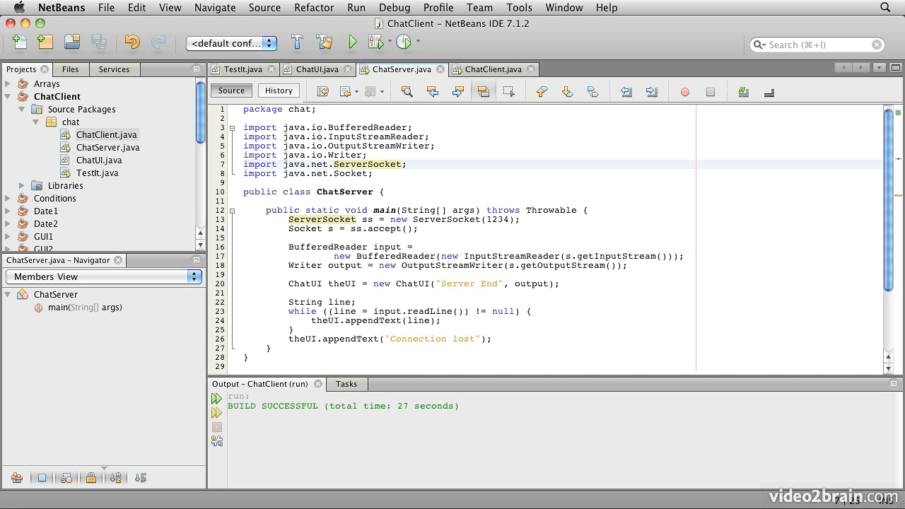
# Run ChatServer.java via Run File, then run ChatClient.java alongside it.
pyautogui.rightClick(304, 164)
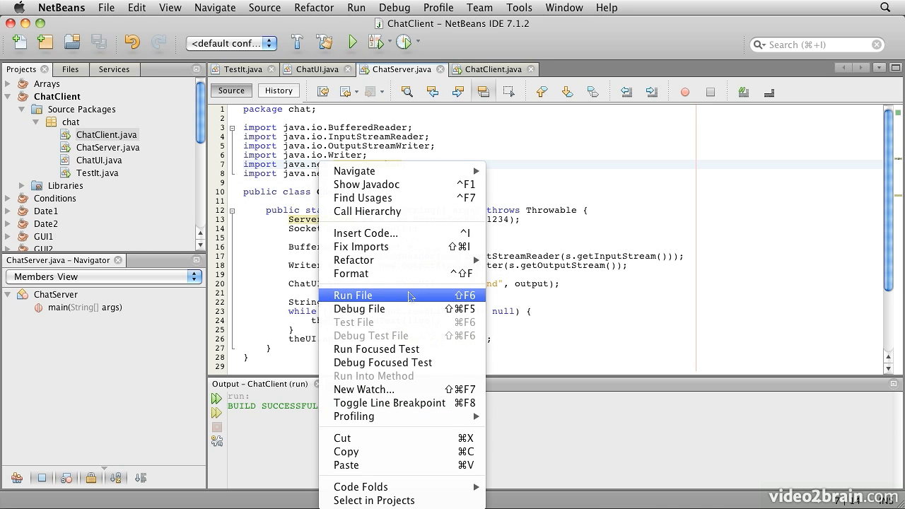
pyautogui.click(353, 295)
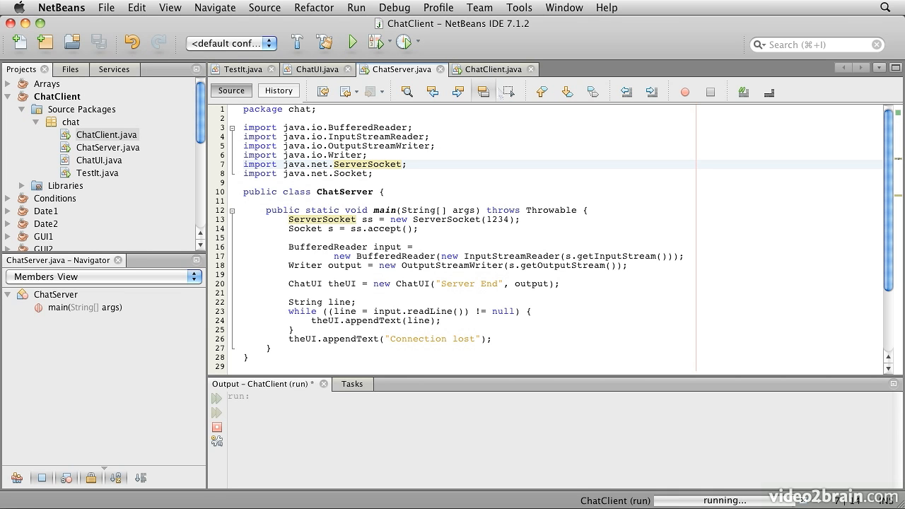
pyautogui.moveTo(509, 91)
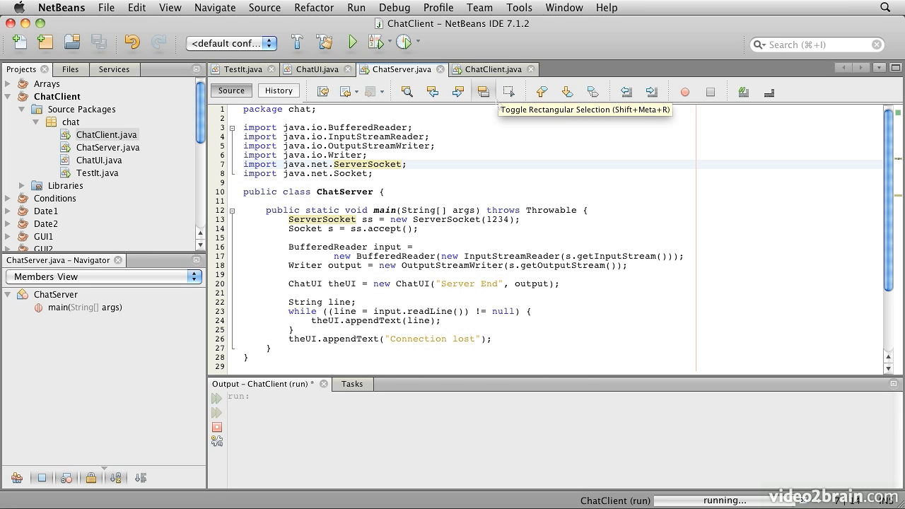
pyautogui.moveTo(511, 92)
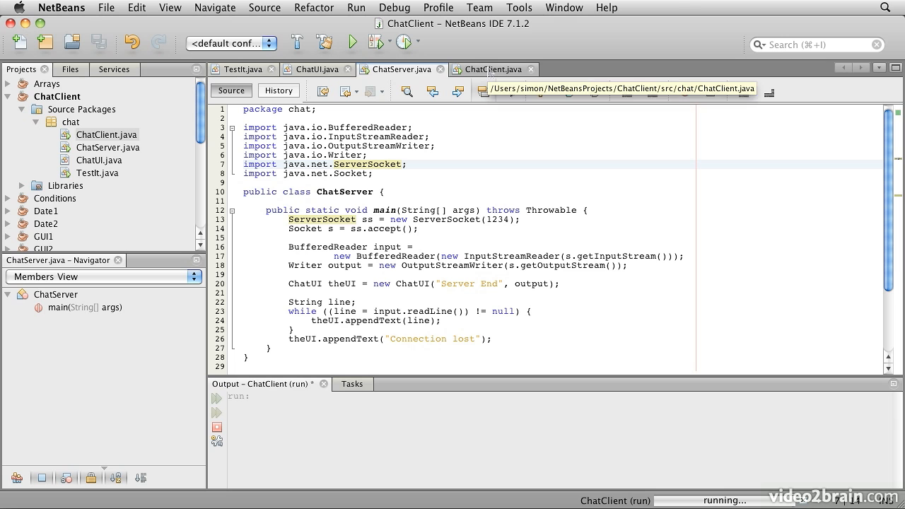
pyautogui.click(498, 68)
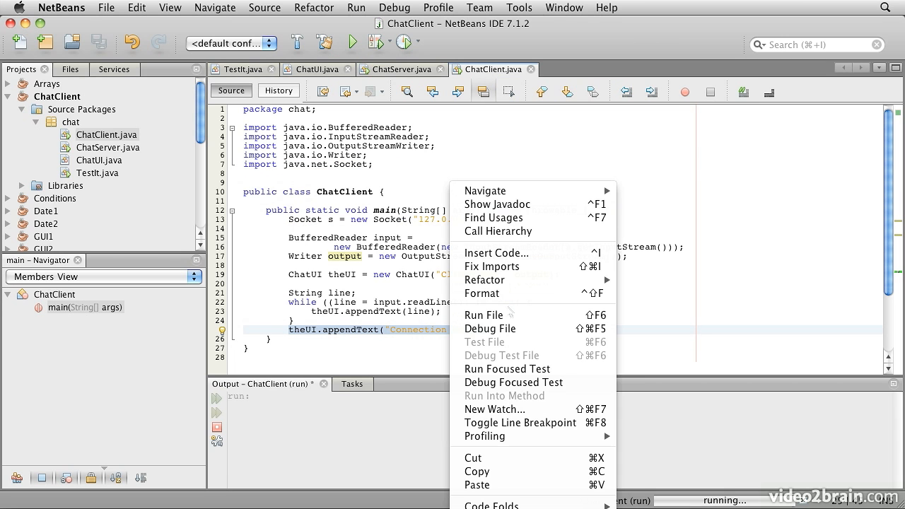
pyautogui.click(484, 314)
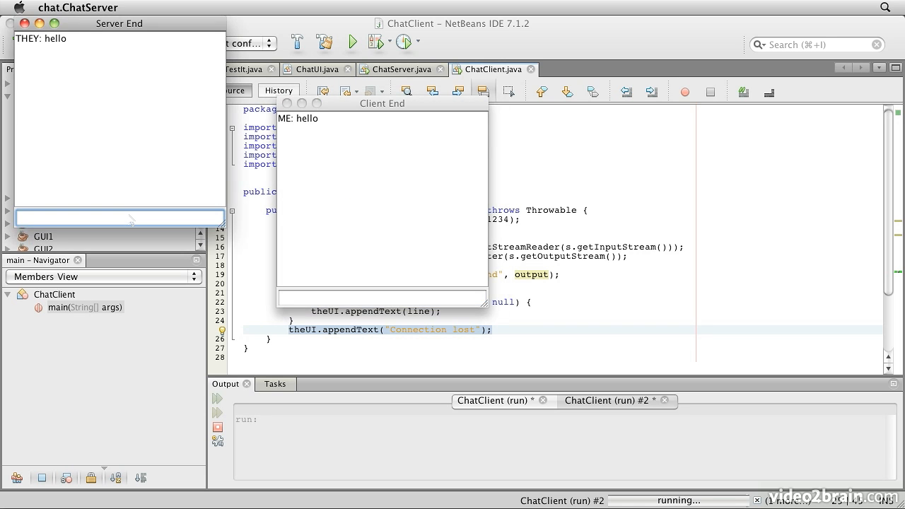
# Send a 'Good to m...' message between the chat windows and return to the ChatClient source.
pyautogui.write('G')
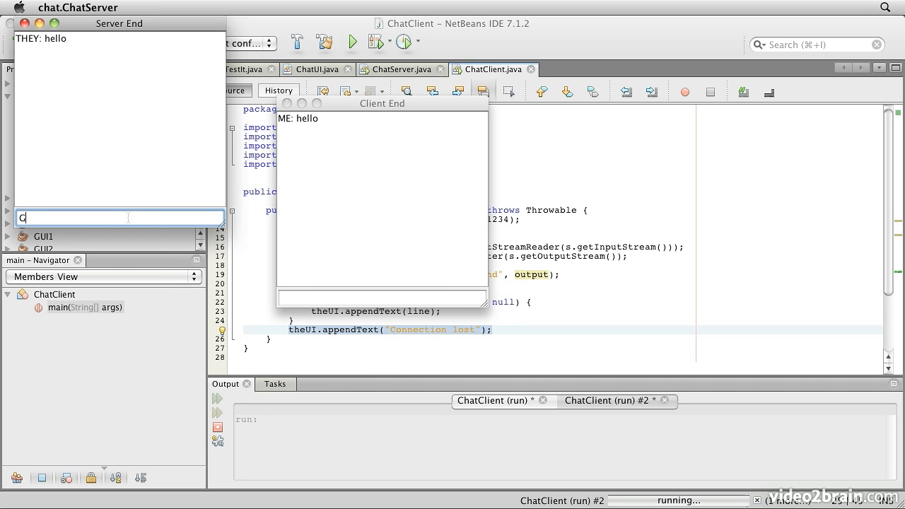
pyautogui.write('ood to m')
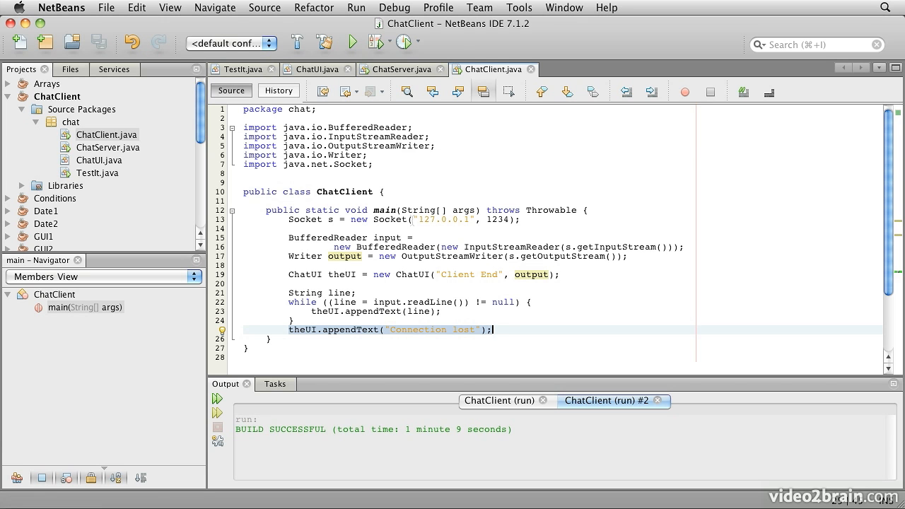
pyautogui.click(403, 70)
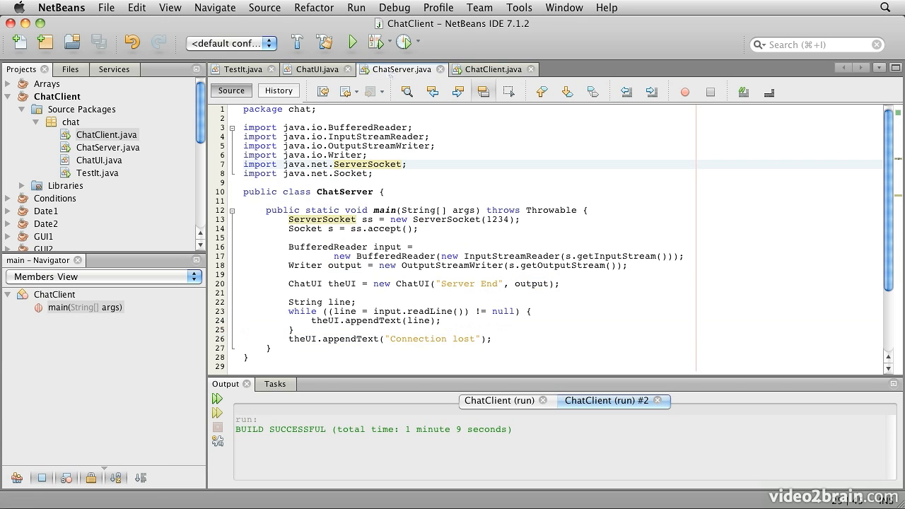
pyautogui.click(494, 68)
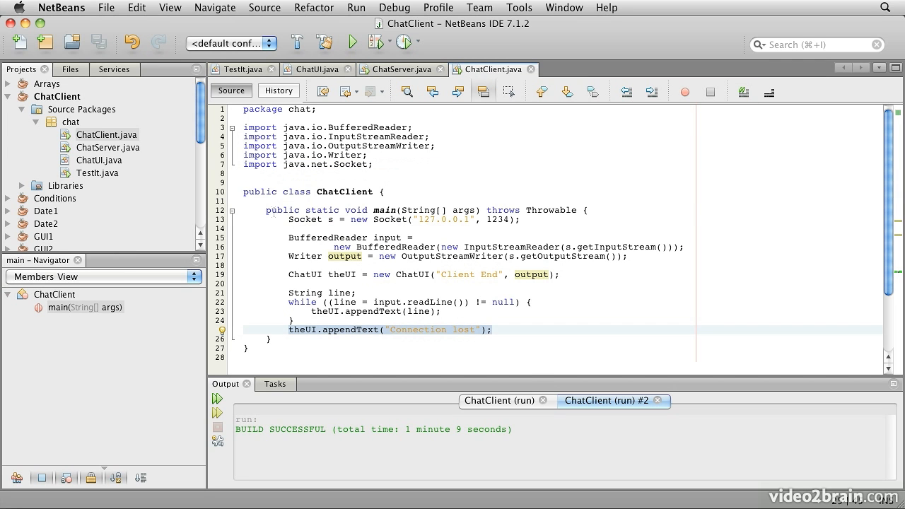